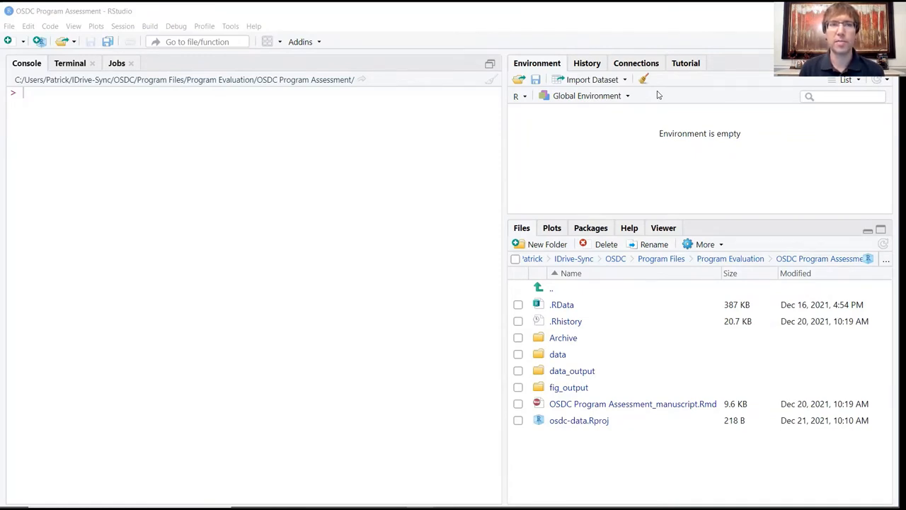
mouse_move(49, 26)
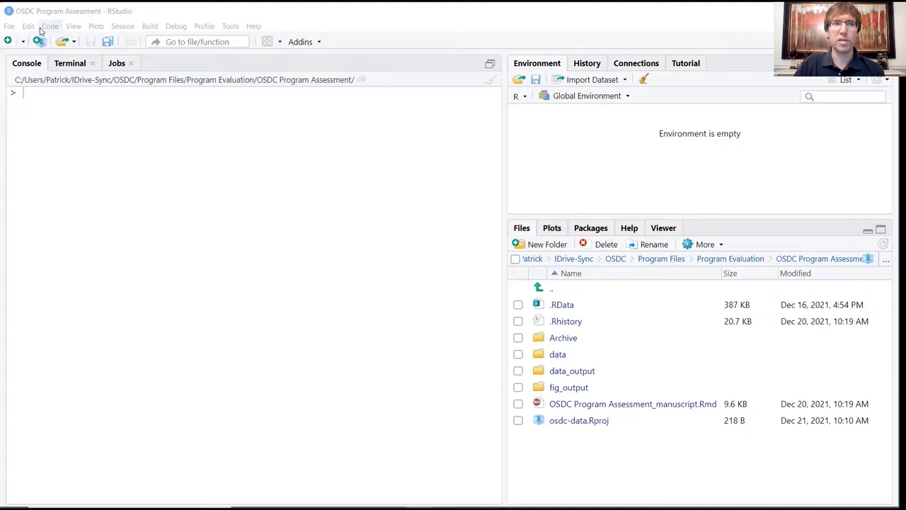
Open the File menu to begin creating a new project
left_click(9, 26)
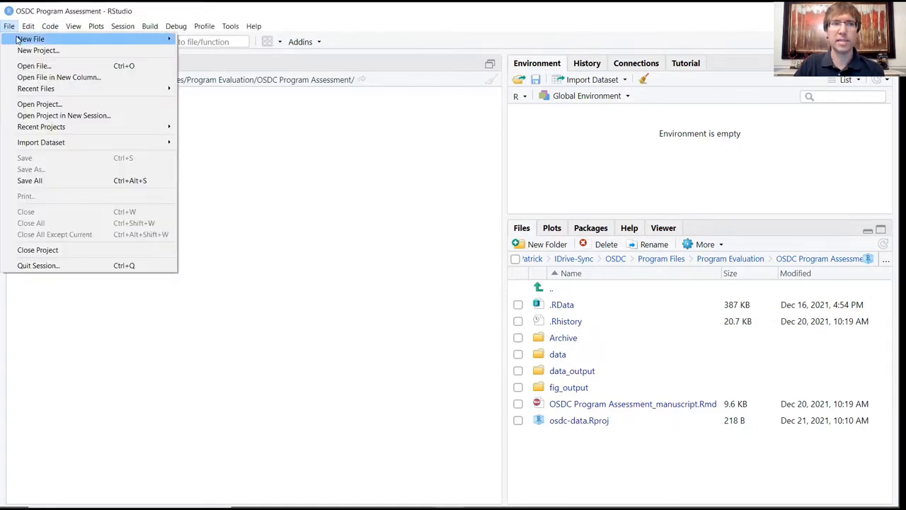
mouse_move(39, 50)
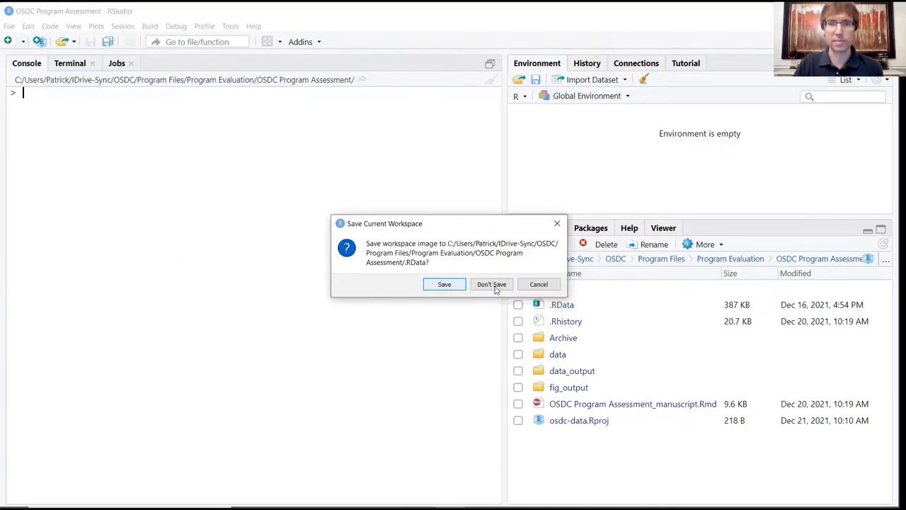
Discard the current workspace and create the new project directory data-viz-with-r
left_click(491, 284)
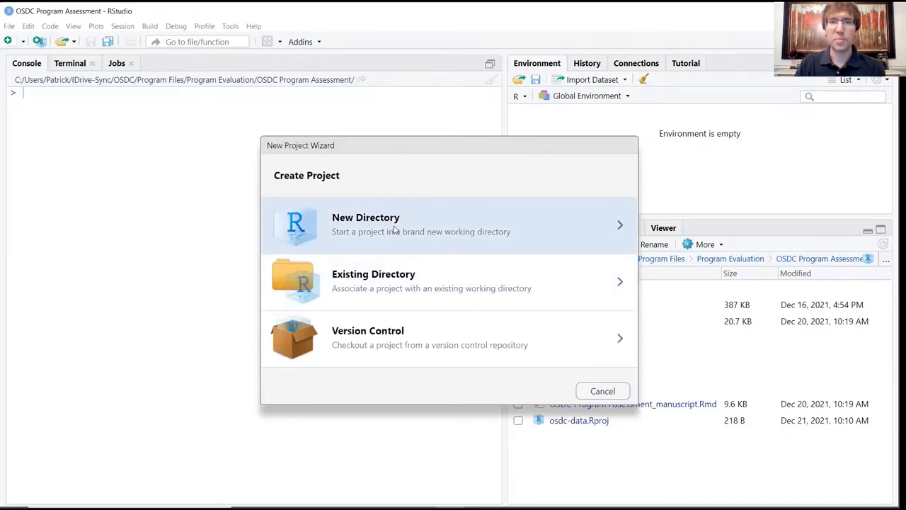
mouse_move(307, 174)
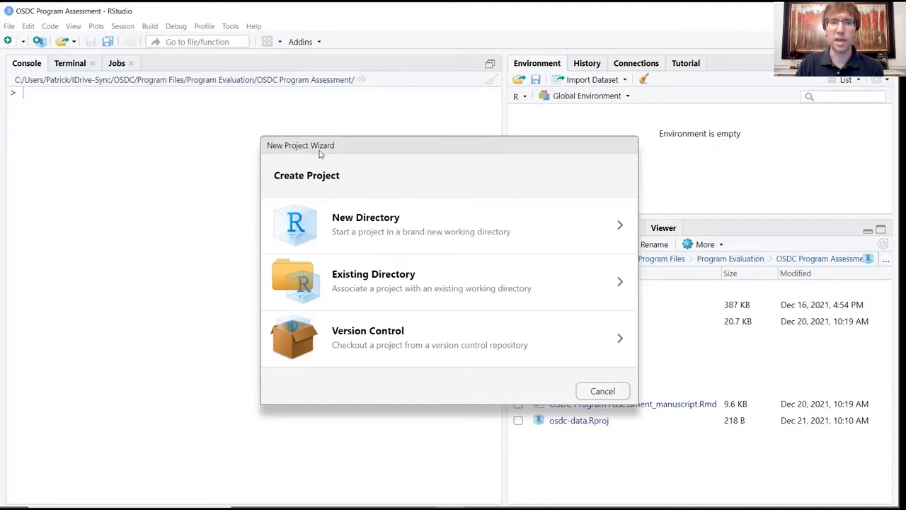
mouse_move(11, 29)
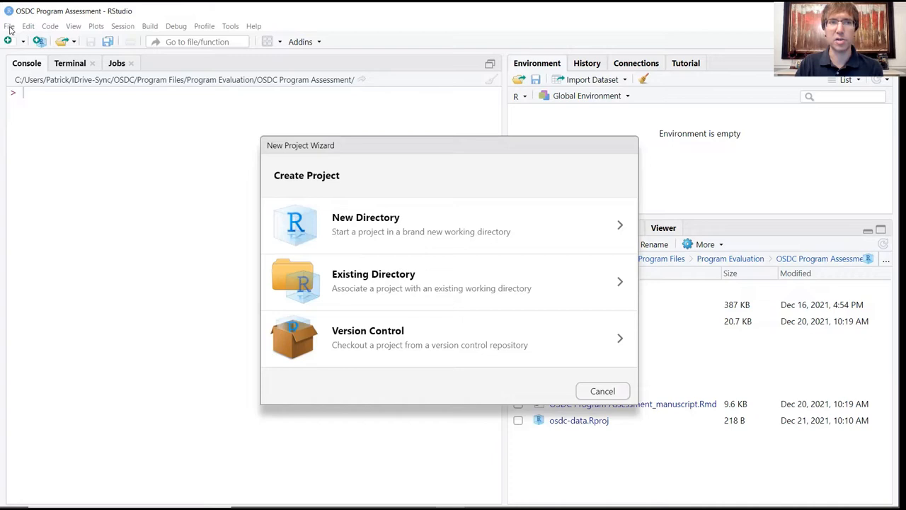
mouse_move(298, 180)
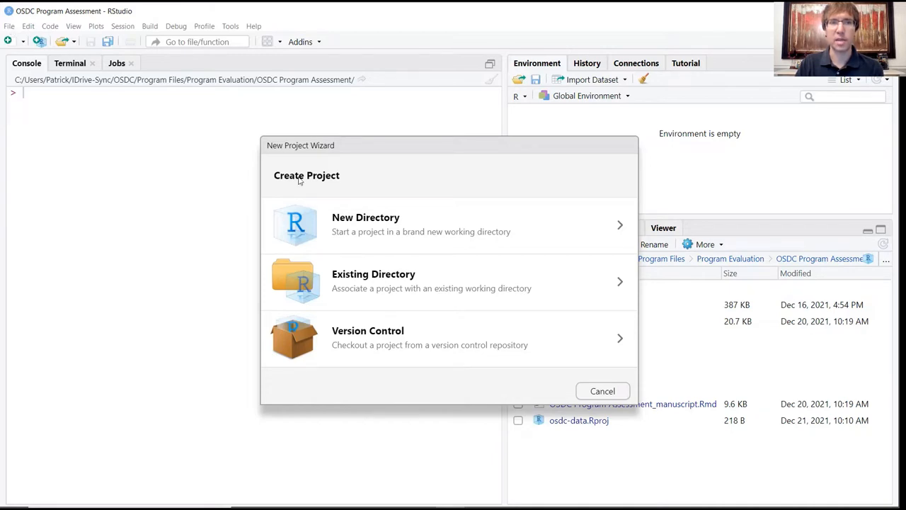
mouse_move(394, 226)
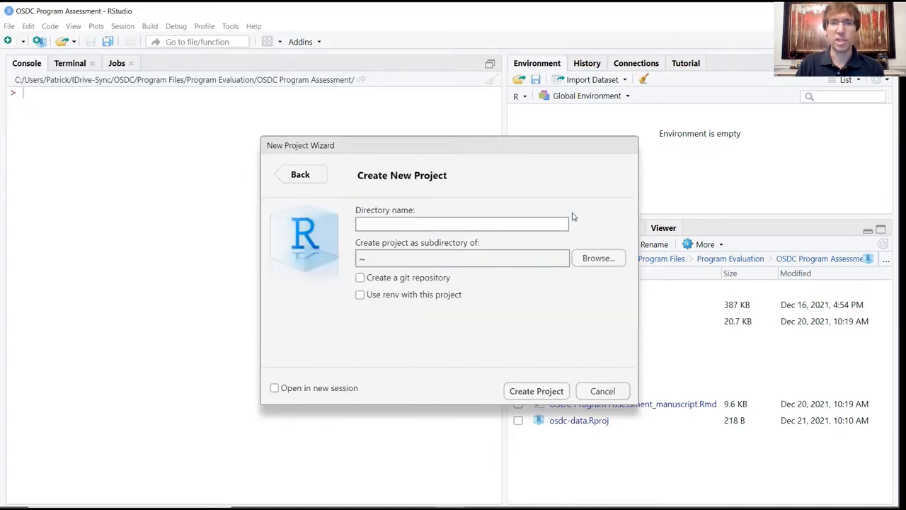
type("dat")
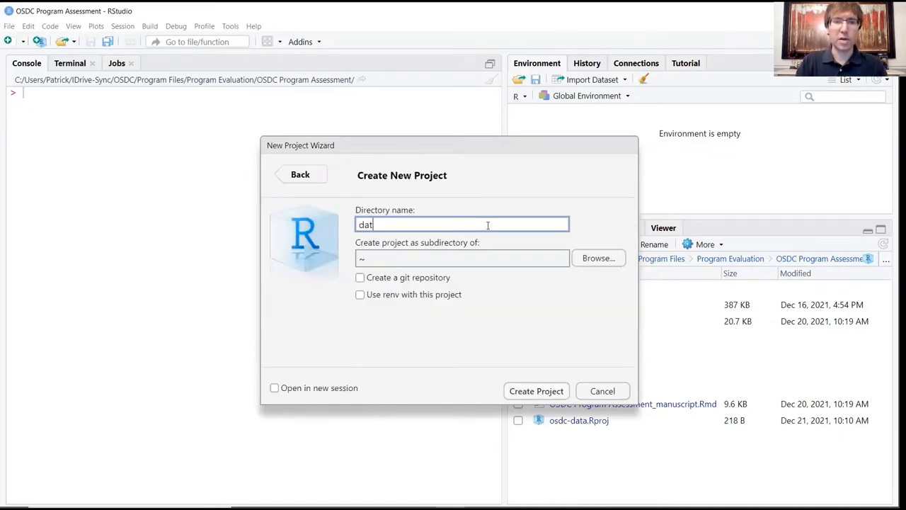
type("a-viz")
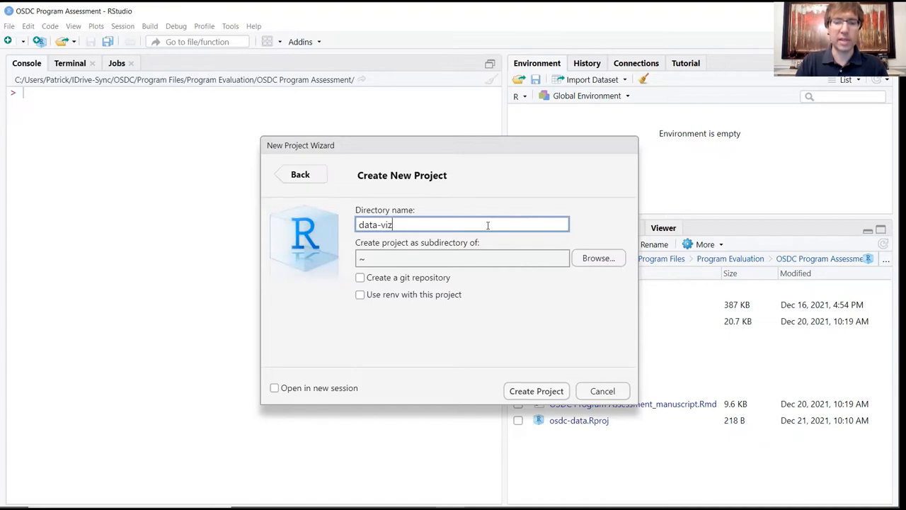
type("-with-r")
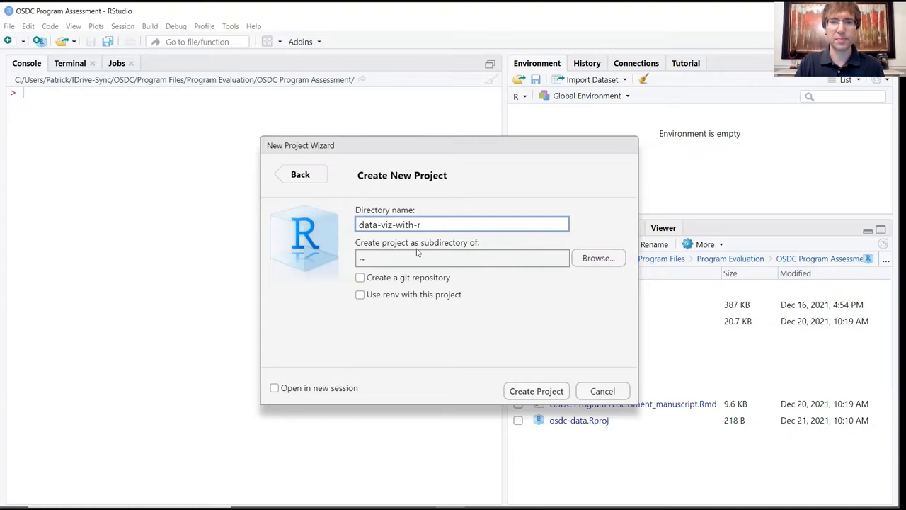
mouse_move(537, 391)
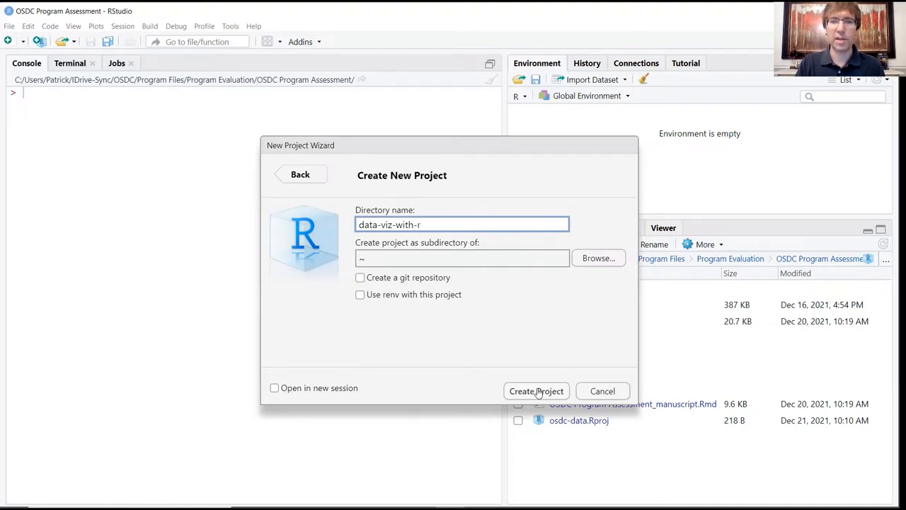
left_click(536, 391)
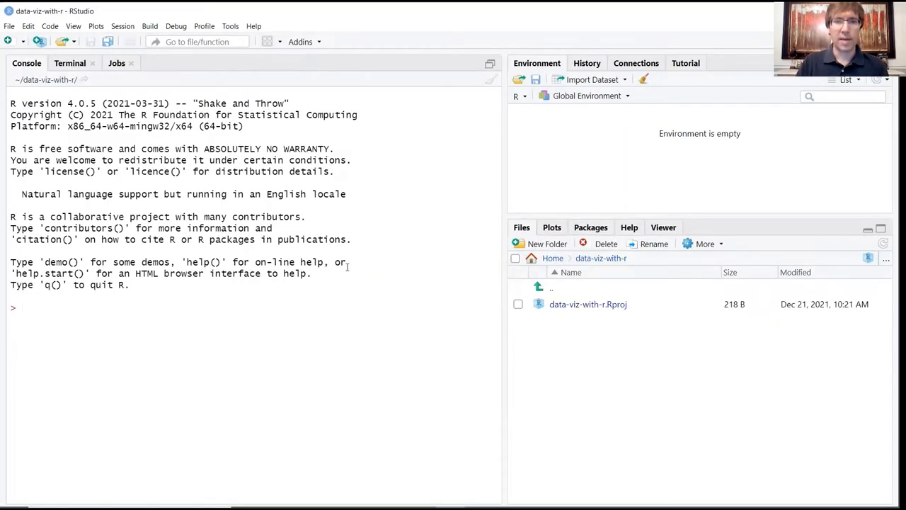
mouse_move(622, 359)
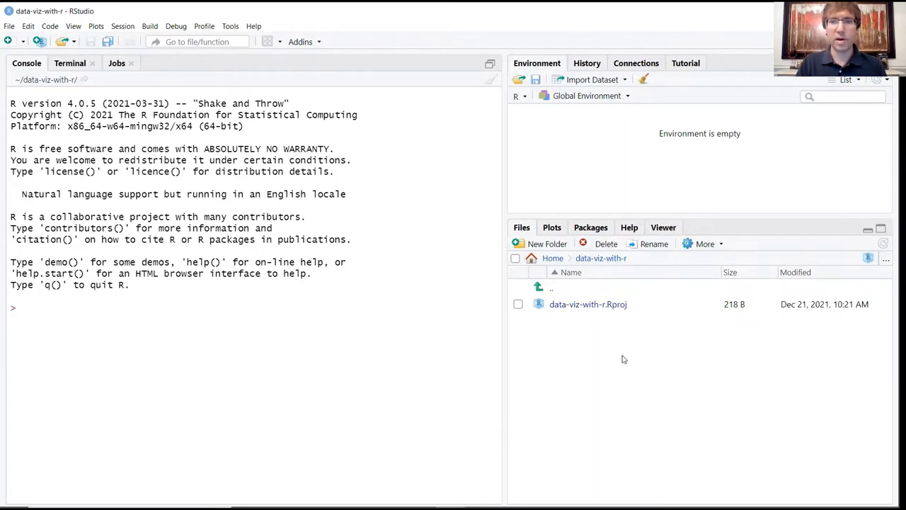
mouse_move(545, 298)
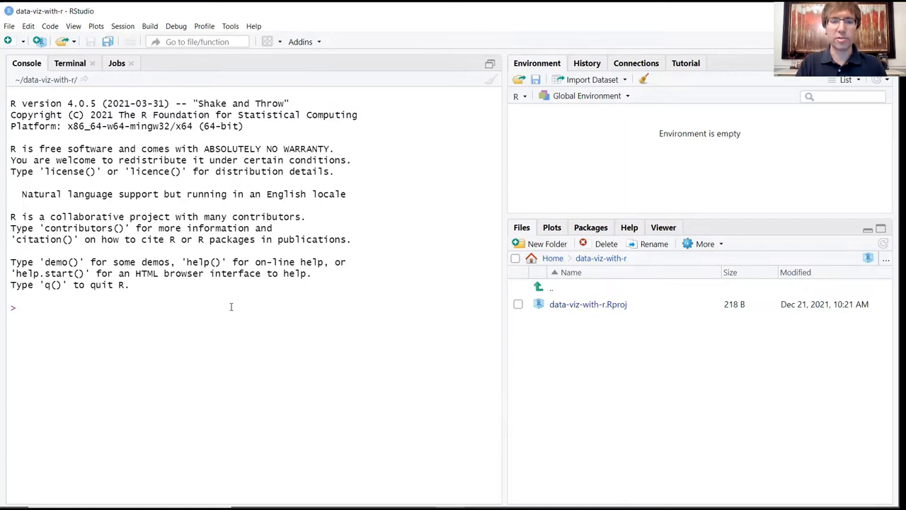
Run getwd() in the console and highlight the printed data-viz-with-r path
type("getwd()")
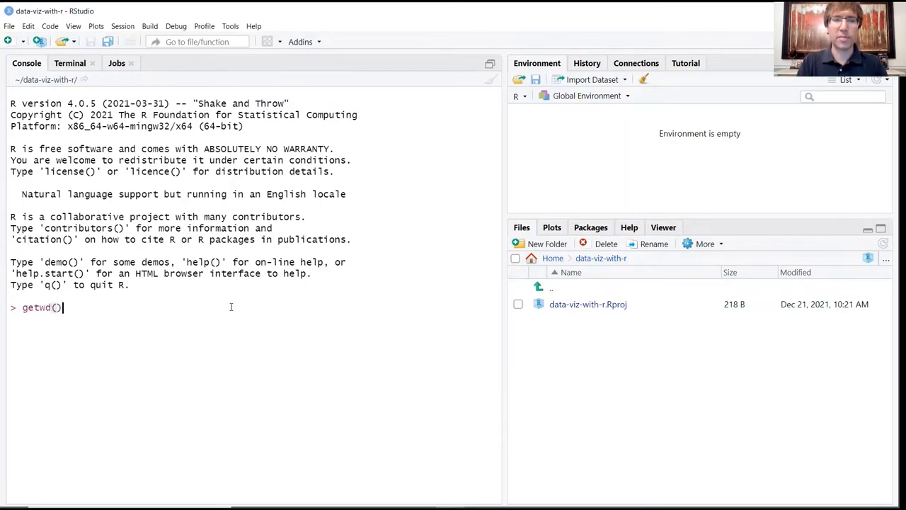
key("Return")
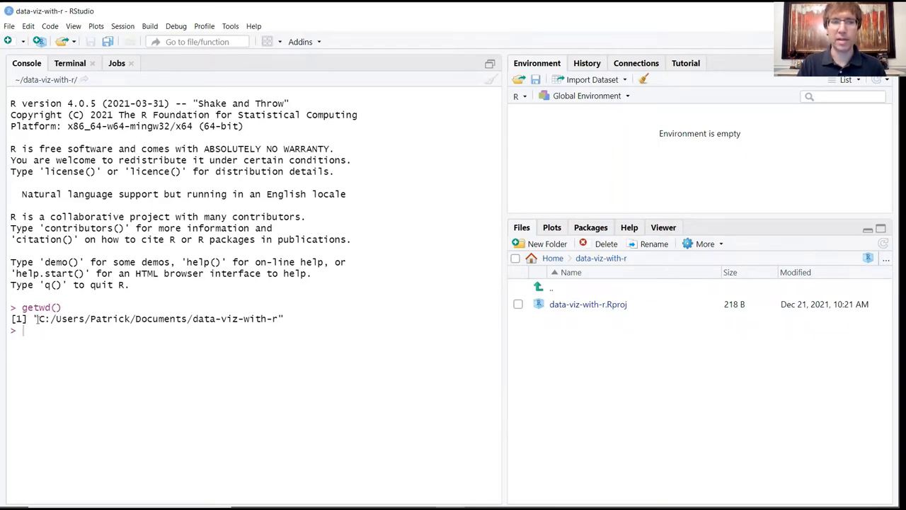
left_click_drag(37, 319, 175, 318)
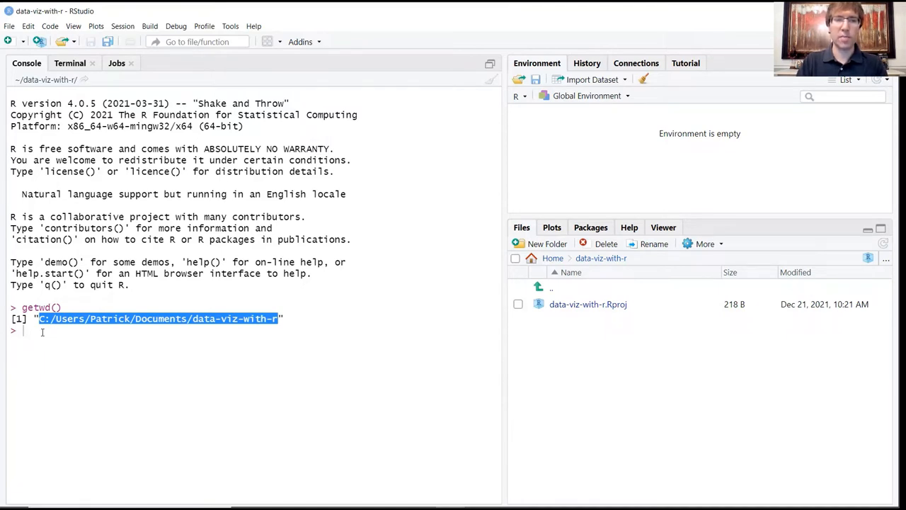
Create the data and data_output folders with dir.create() in the console
type("dir.")
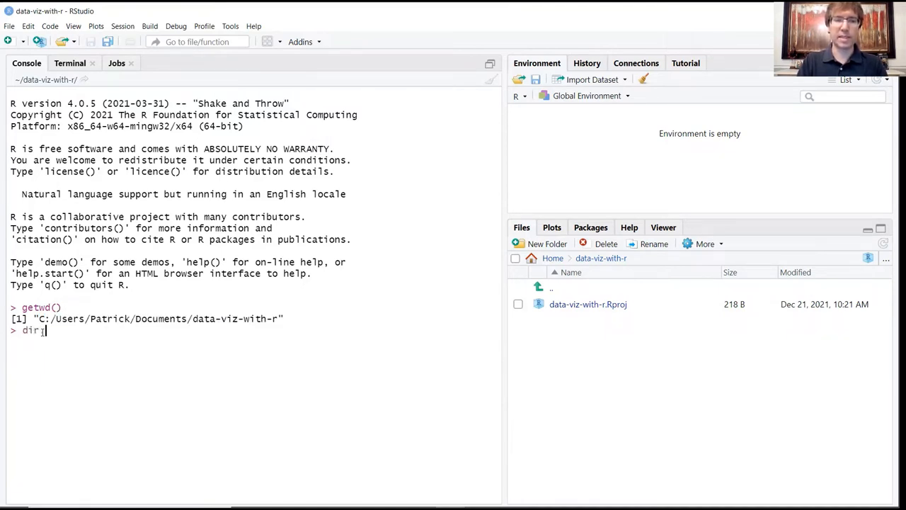
type(".create")
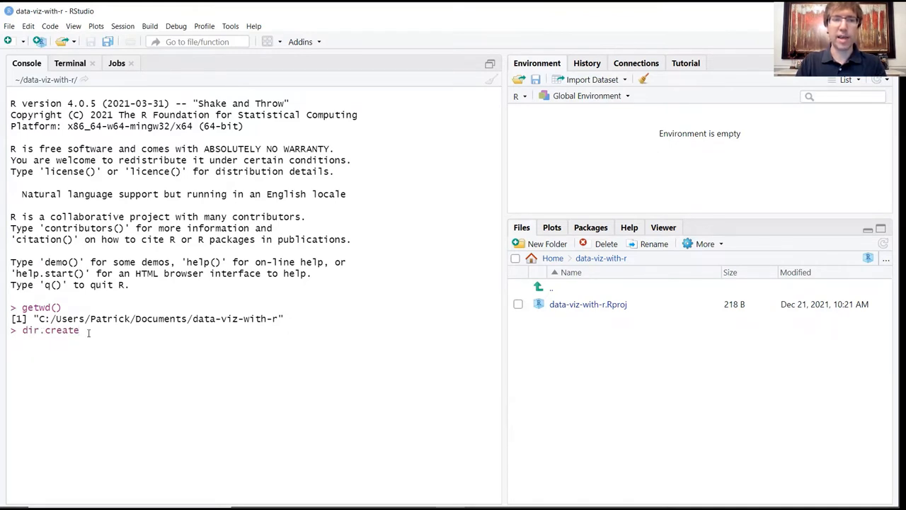
type("(")
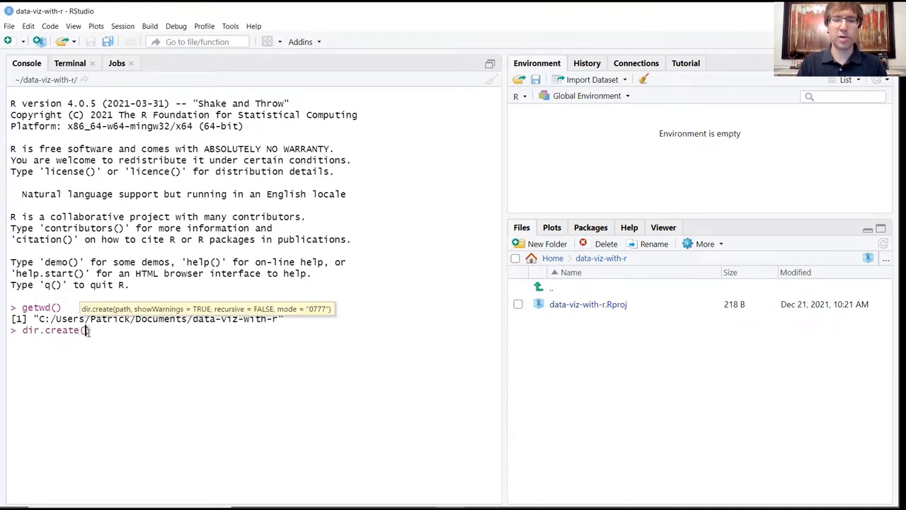
type("\"data\"")
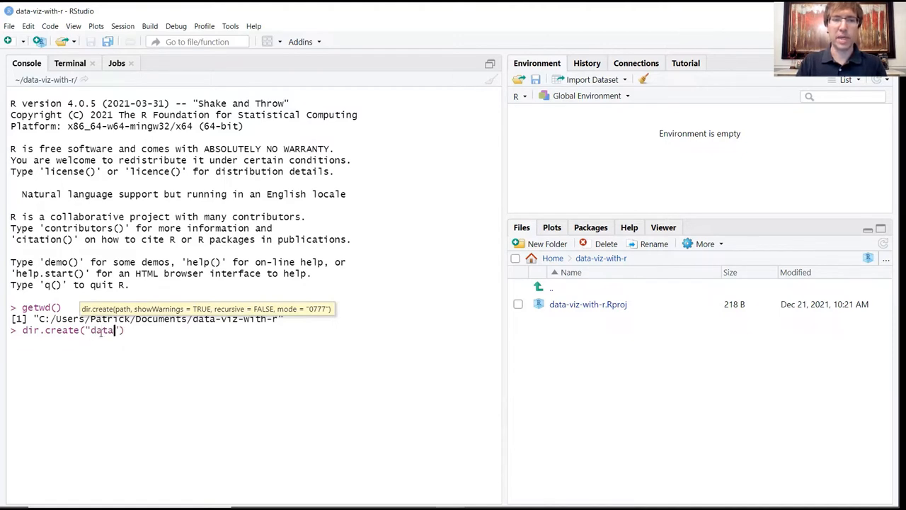
type("\")")
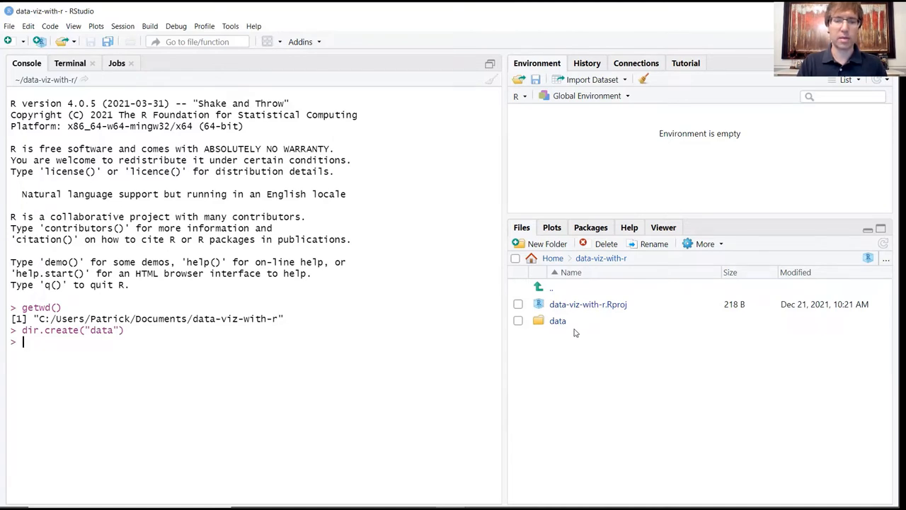
type("dir.c")
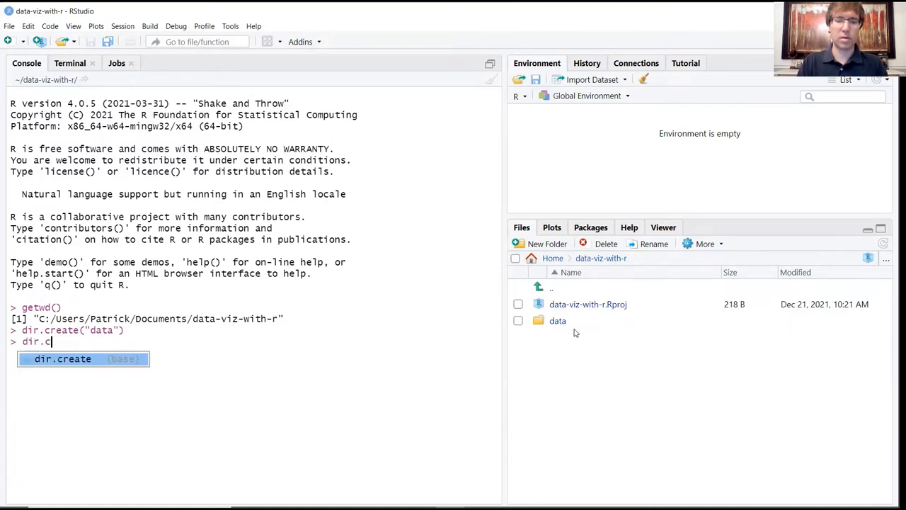
type("data_output\")")
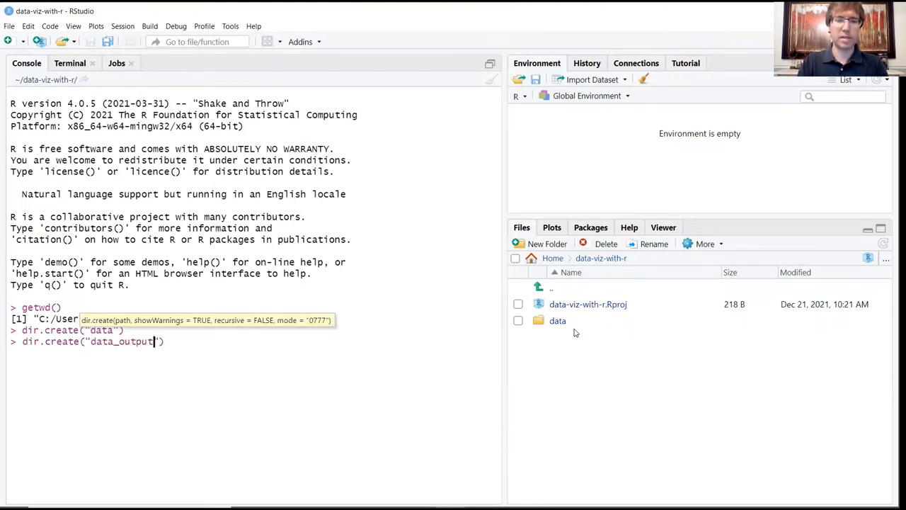
key("Return")
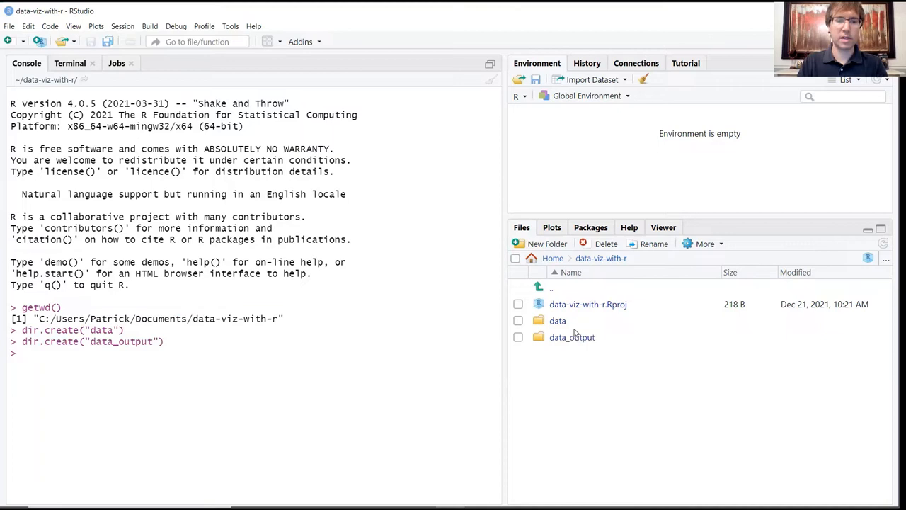
Create the fig_output folder with dir.create("fig_output")
type("fig_")
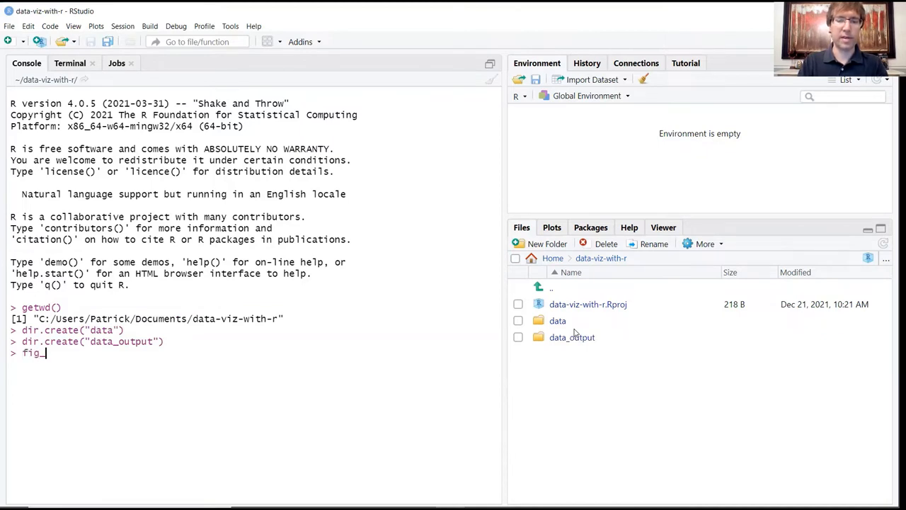
type("output")
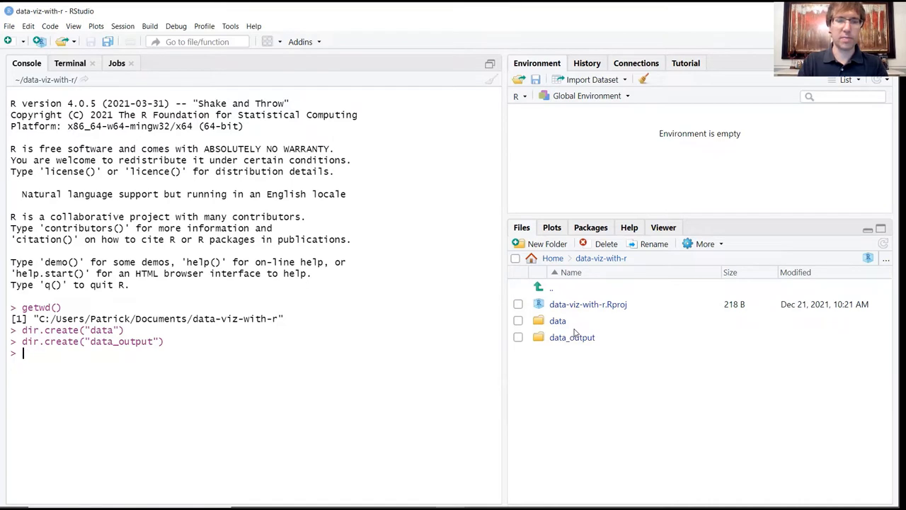
type("dir.create(\"")
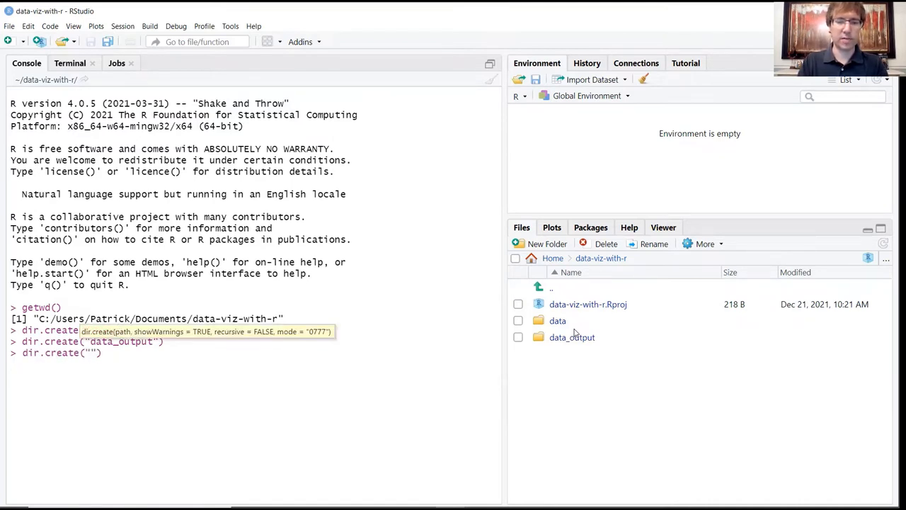
type("fig_ou")
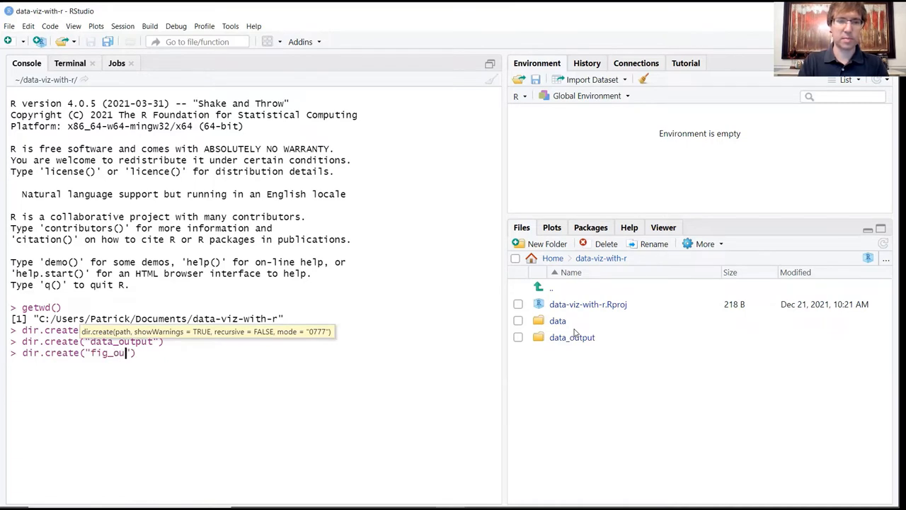
type("tput")
key("Return")
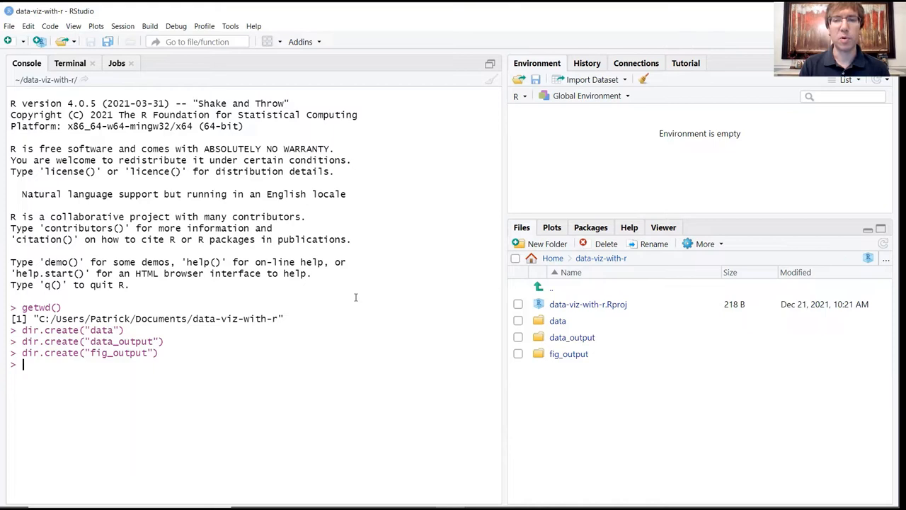
mouse_move(572, 337)
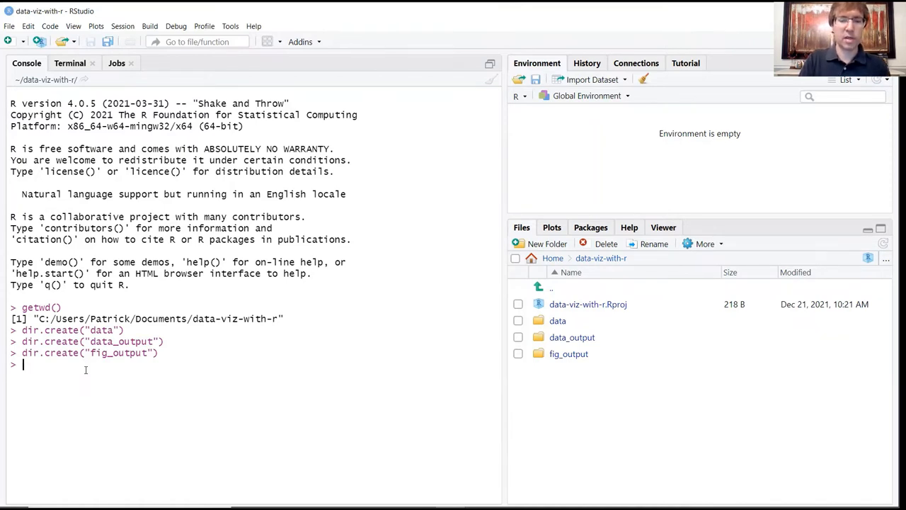
Run install.packages("tidyverse") in the console to download and install tidyverse
type("install.packages(\"ti")
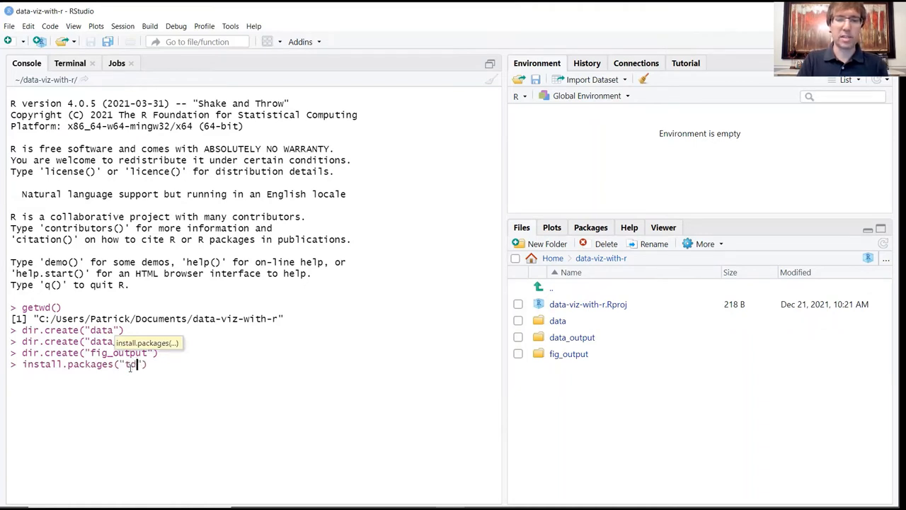
type("idyvs")
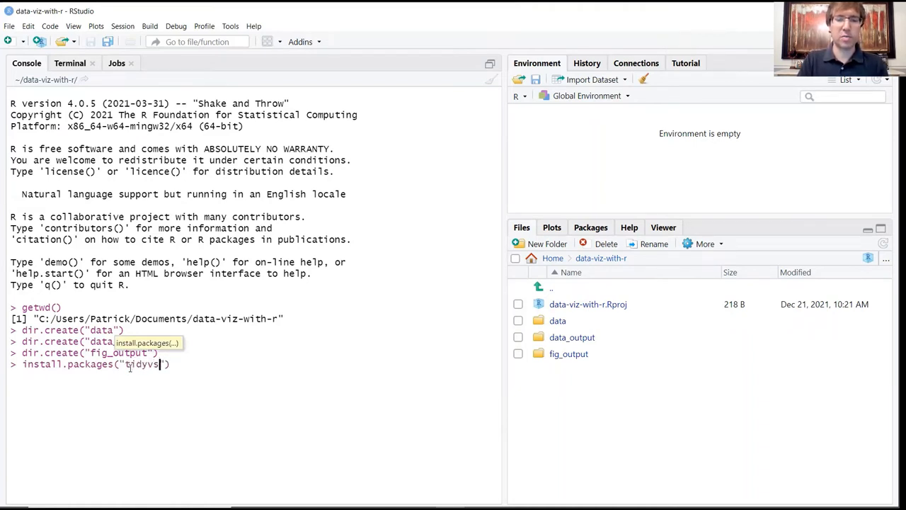
type("erse")
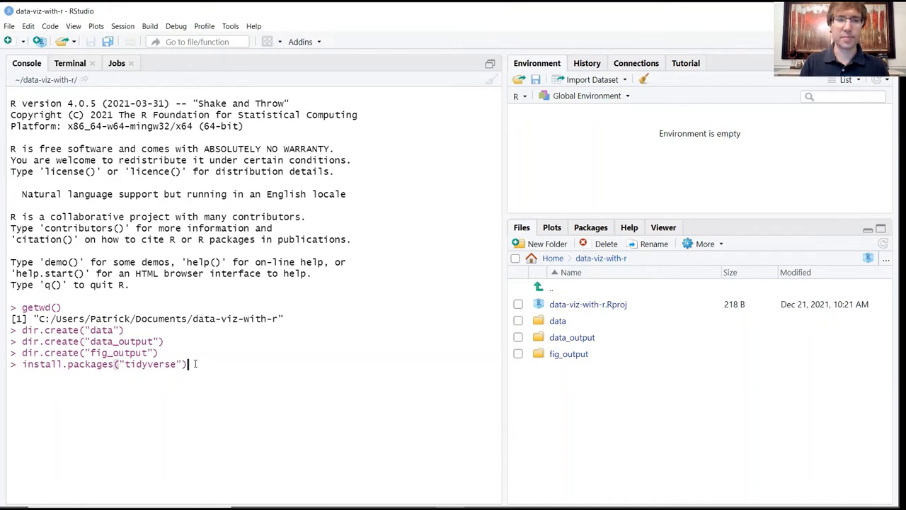
key("Return")
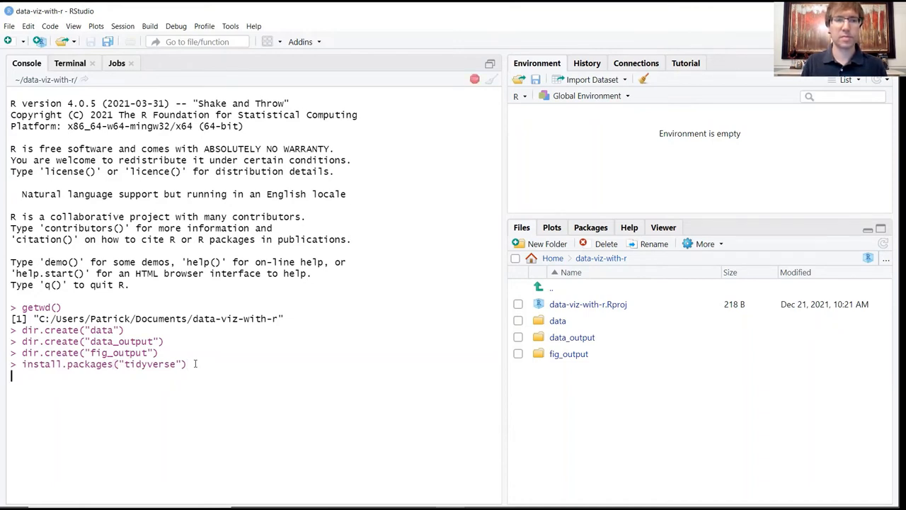
key("Return")
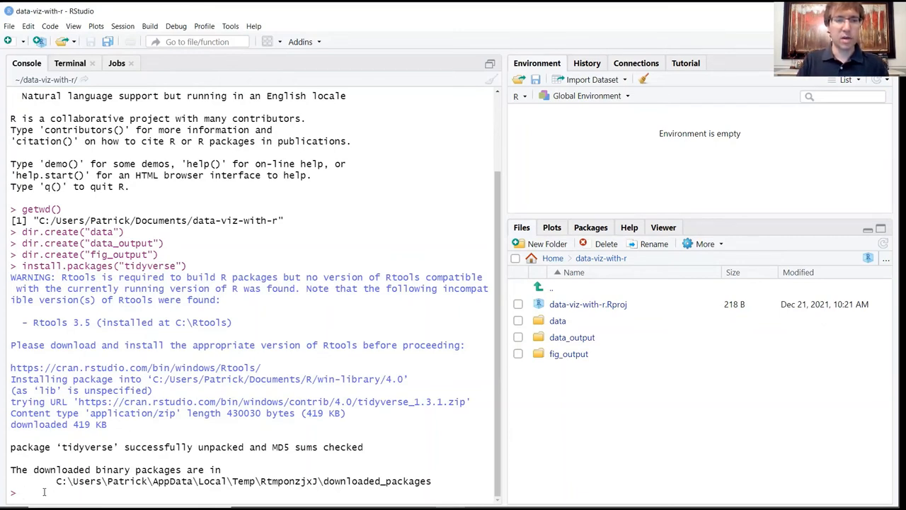
Run library(tidyverse) to attach ggplot2, dplyr, tidyr, readr and other core packages
type("library")
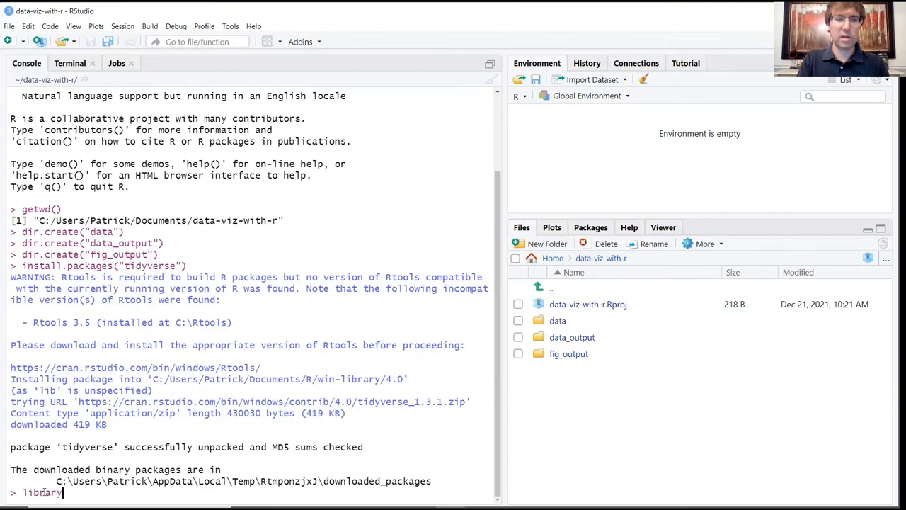
type("(tidyverse")
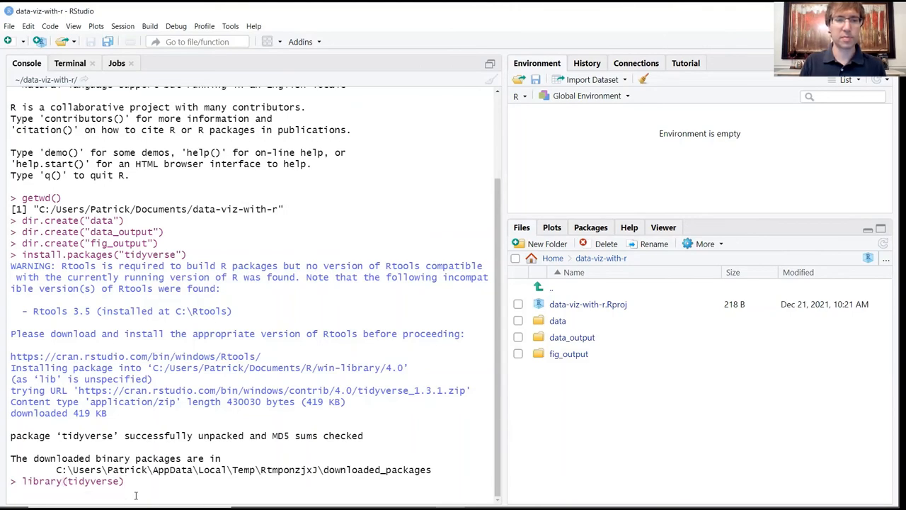
key("Return")
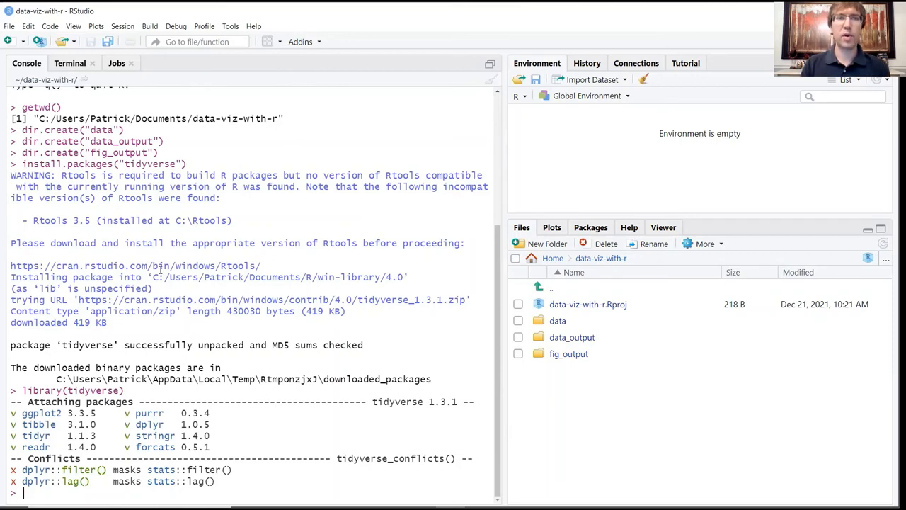
Create a new untitled R script via File > New File > R Script
left_click(9, 26)
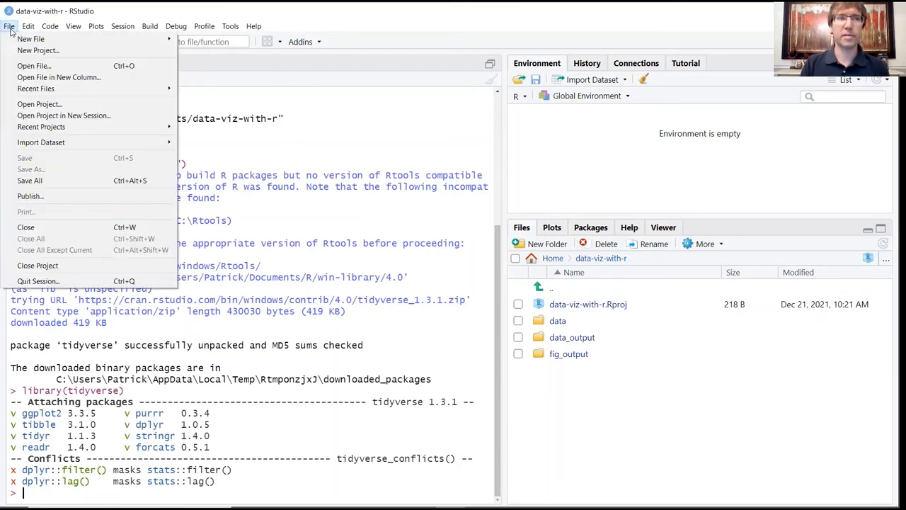
left_click(31, 39)
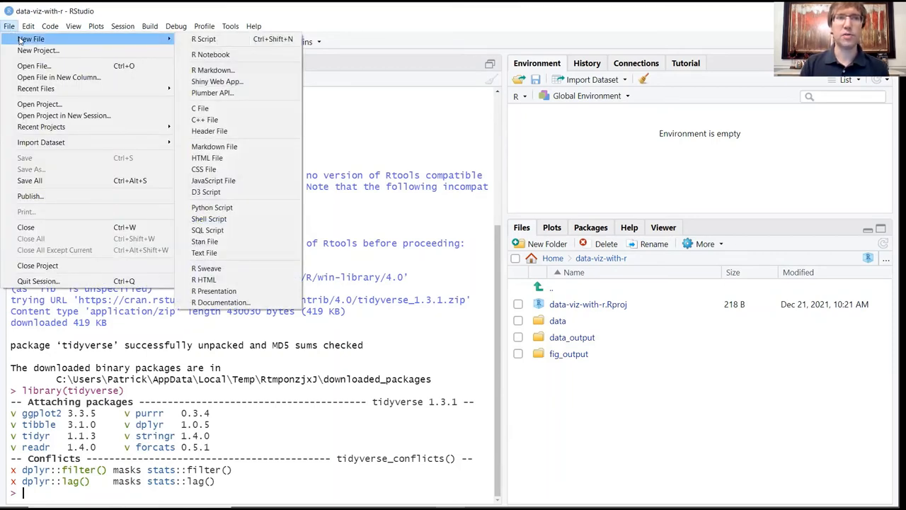
mouse_move(203, 39)
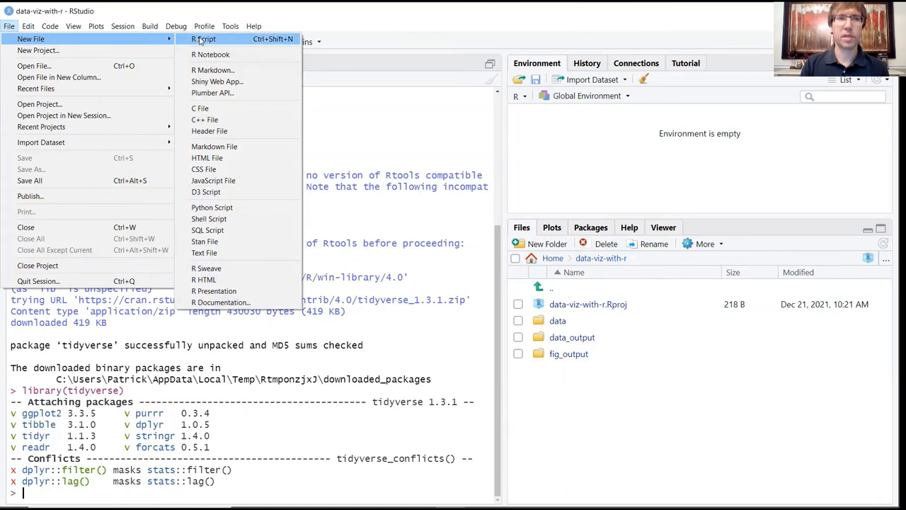
mouse_move(220, 39)
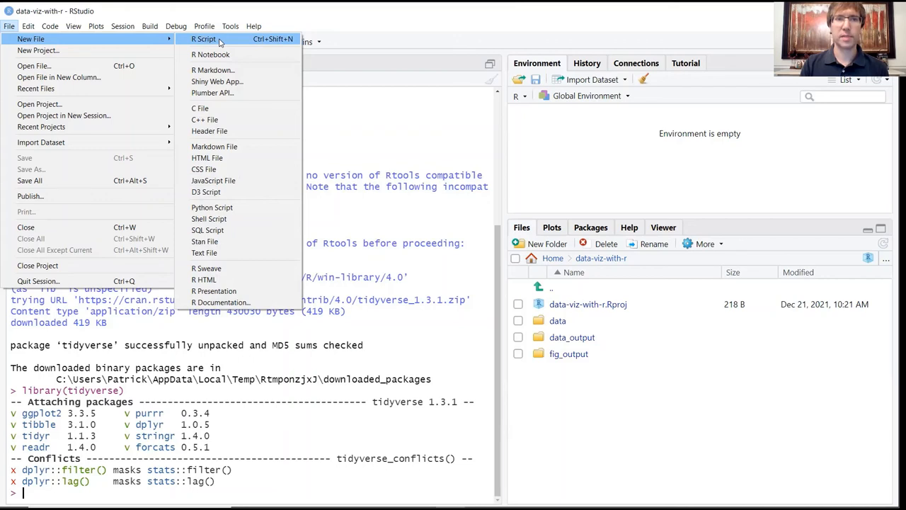
left_click(204, 39)
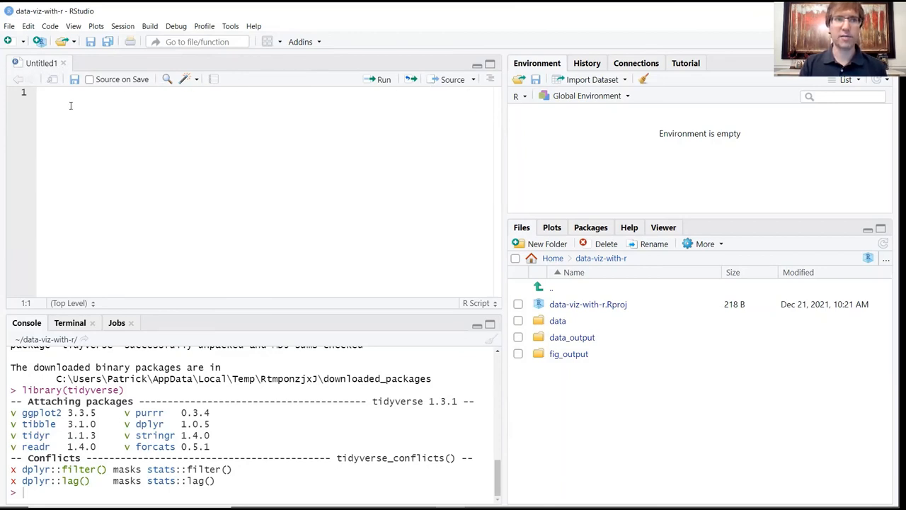
Save the empty script as data-viz-with-r.R in the project folder with Save As
left_click(9, 26)
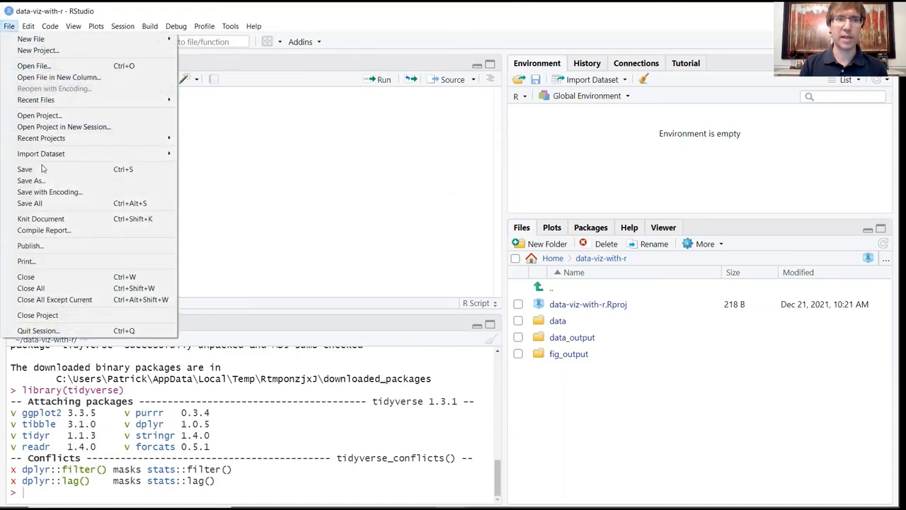
mouse_move(31, 180)
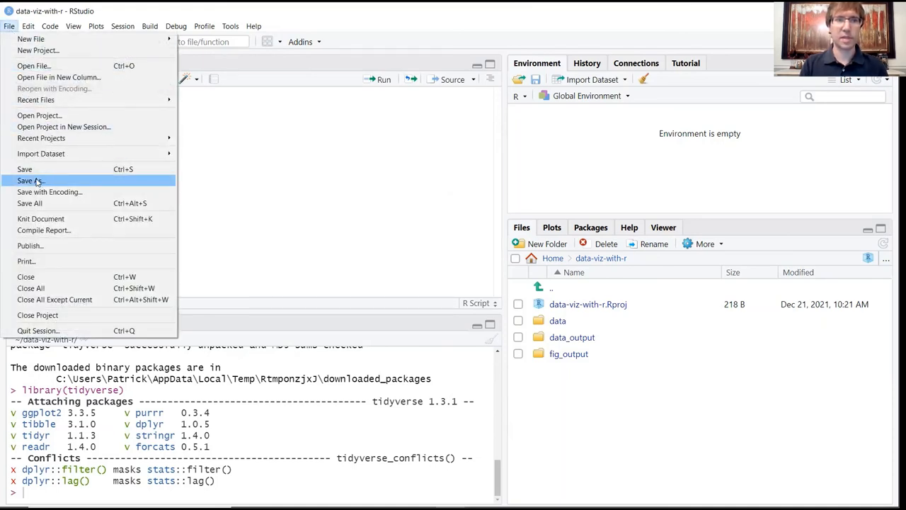
left_click(29, 180)
type("data-viz")
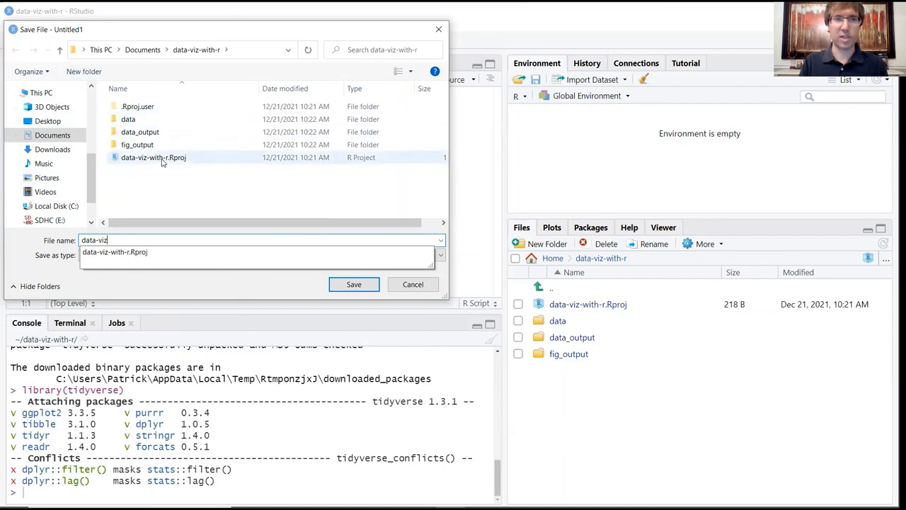
mouse_move(173, 165)
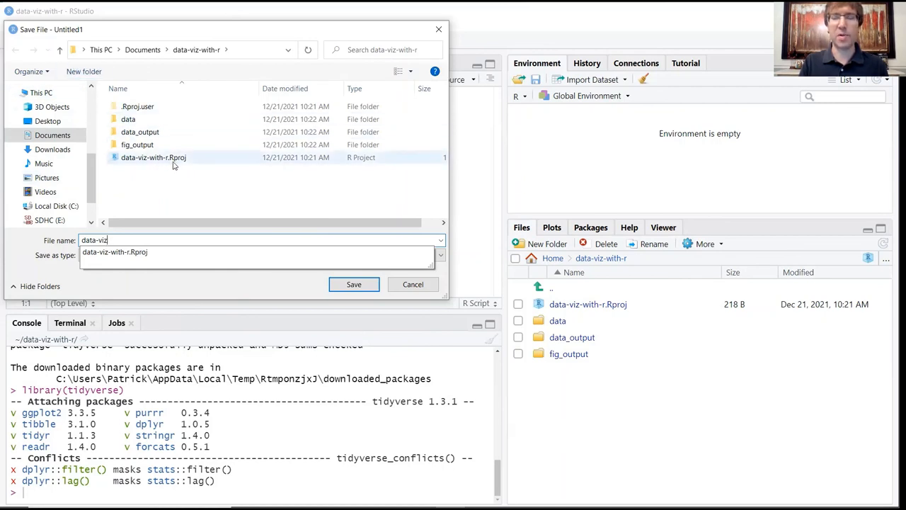
mouse_move(154, 157)
type("-with-r")
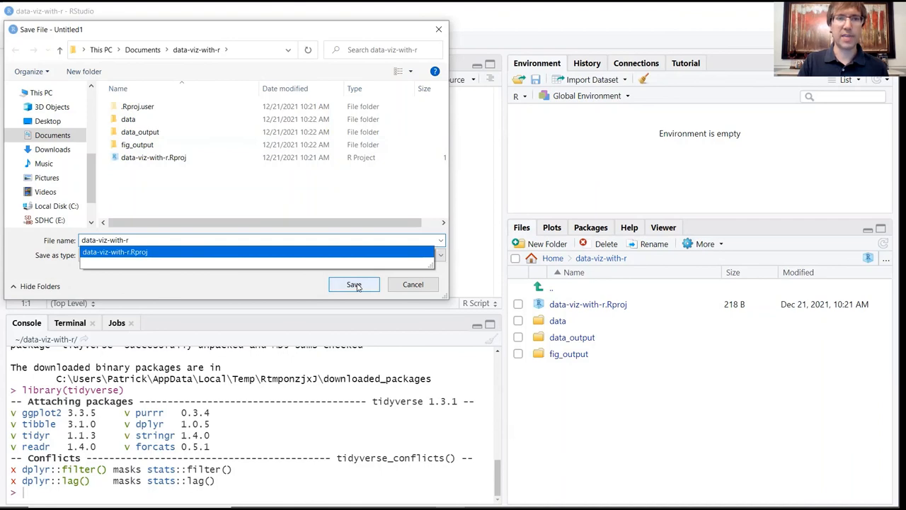
left_click(354, 284)
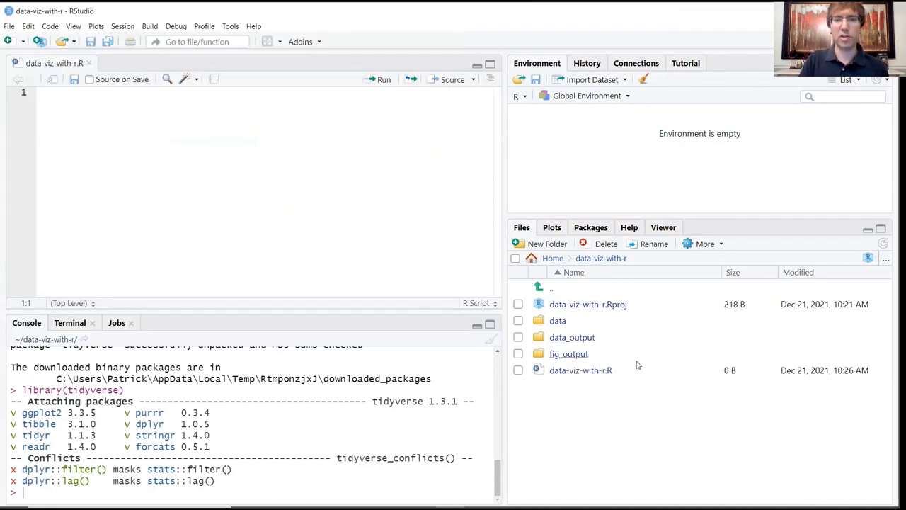
mouse_move(581, 370)
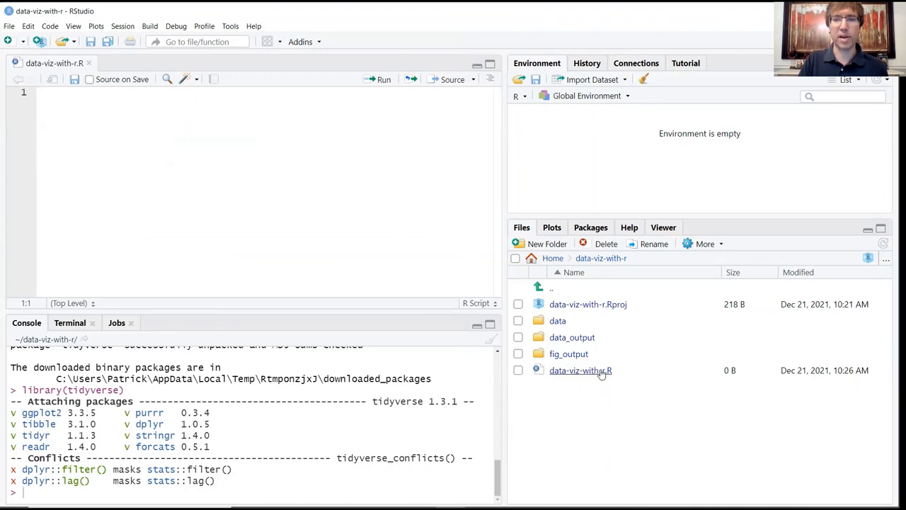
mouse_move(567, 374)
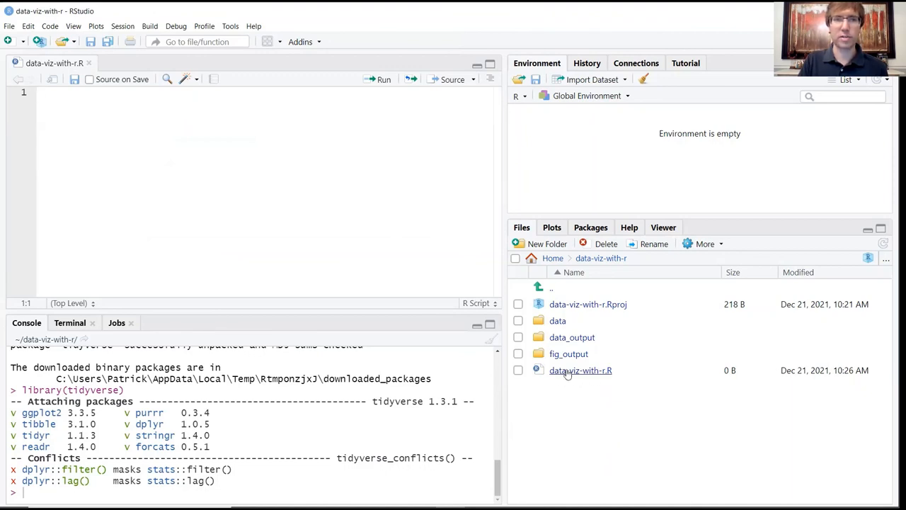